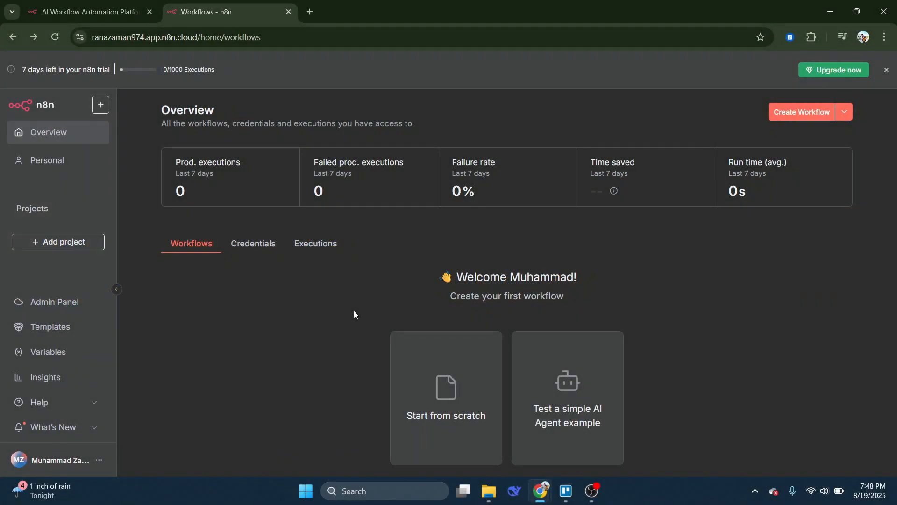
mouse_move(342, 318)
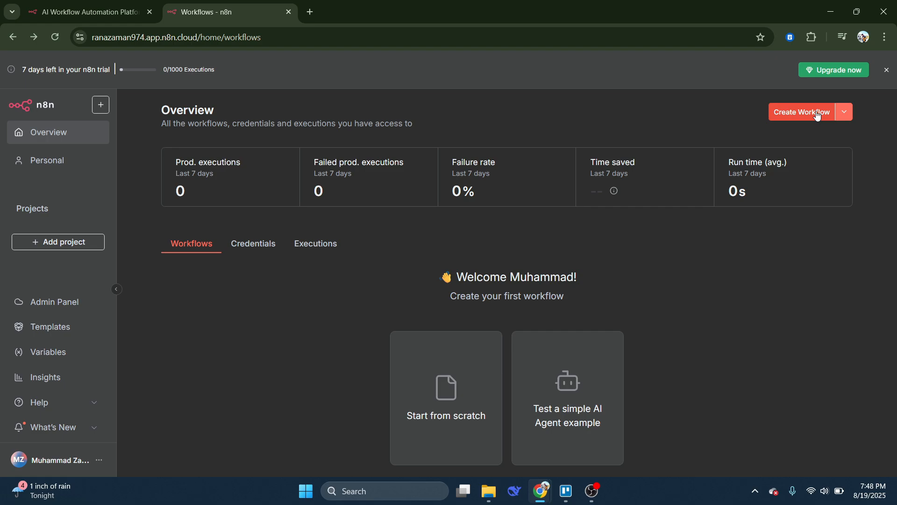
Create a new empty workflow from the Overview page.
click(801, 112)
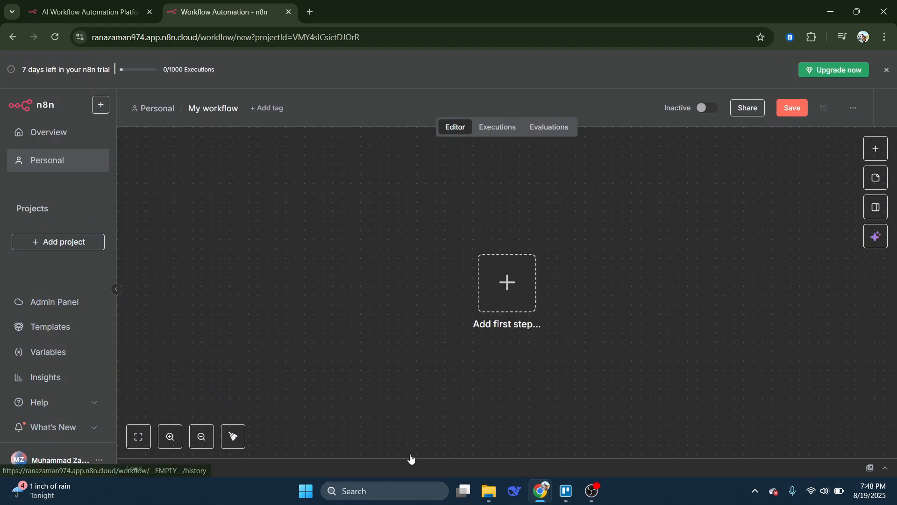
Add a Discord 'Create a channel' node as the first step, searched as 'disc'.
click(505, 283)
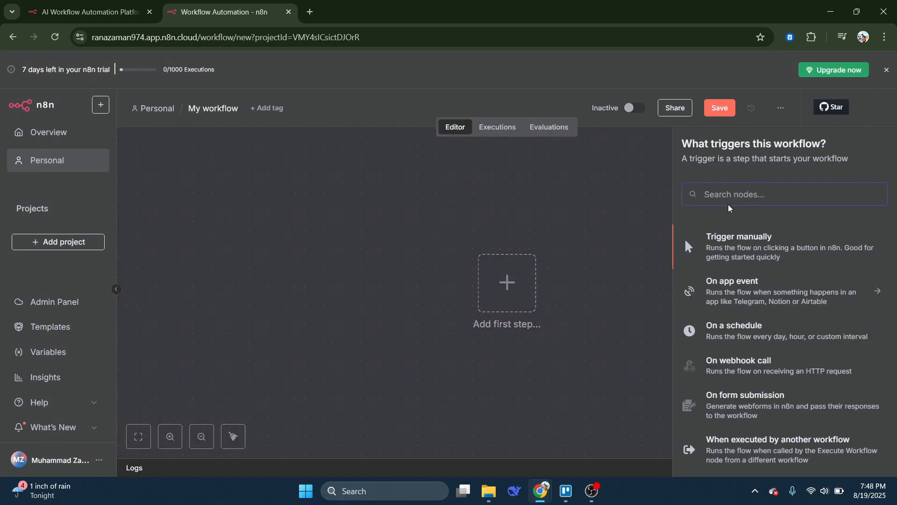
text(dir)
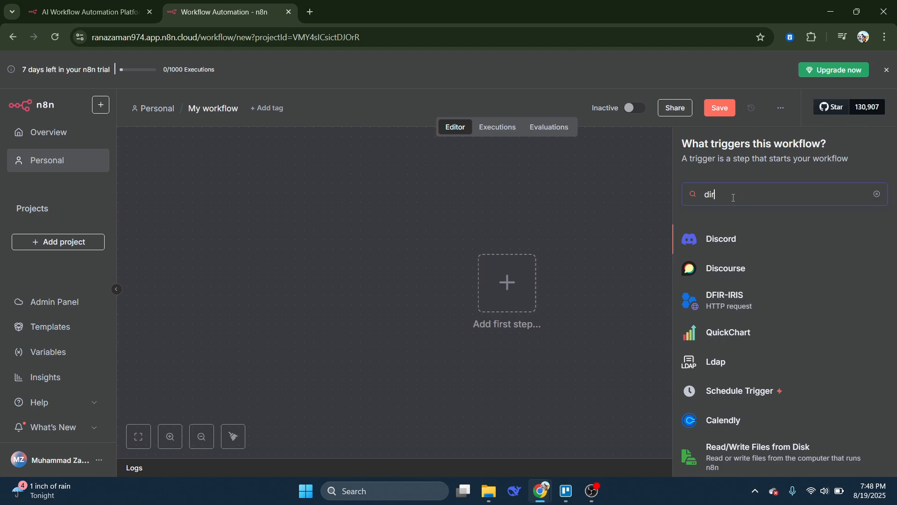
text(sc)
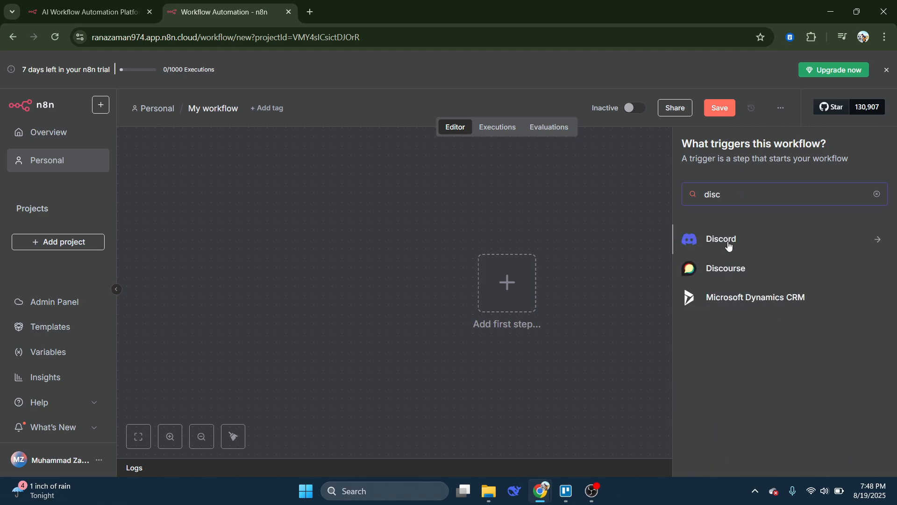
click(722, 239)
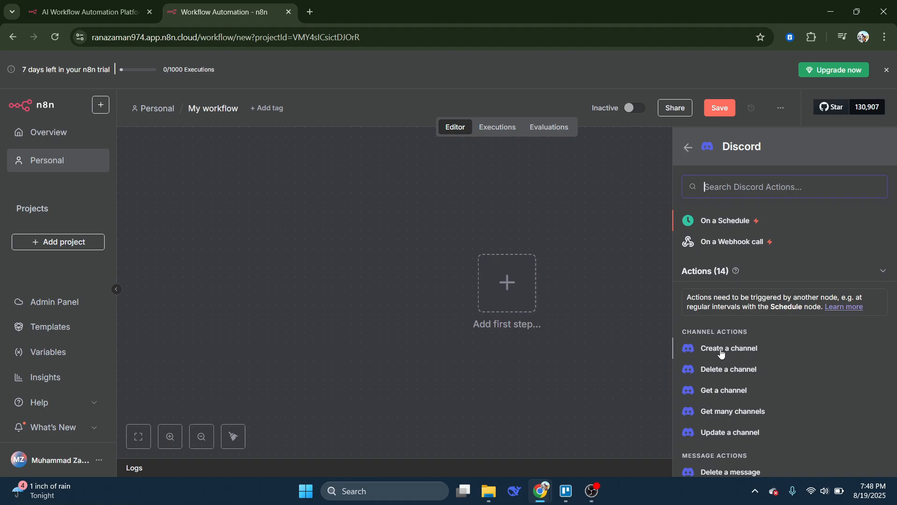
click(729, 348)
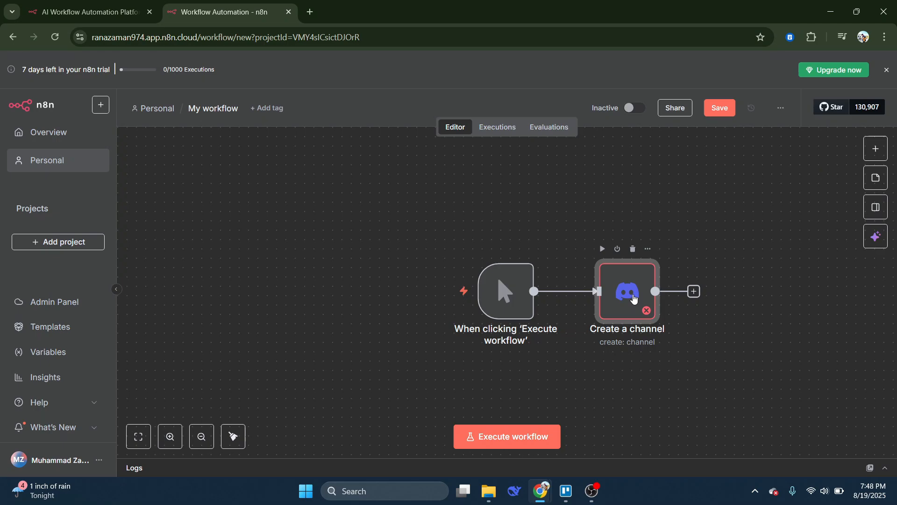
Open the Create a channel node's parameters and review its credential, server and channel fields.
double_click(627, 290)
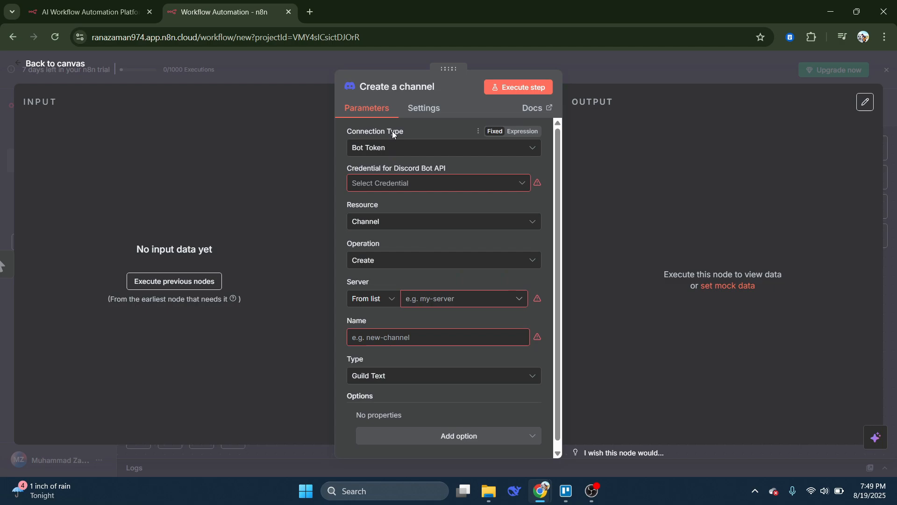
mouse_move(389, 148)
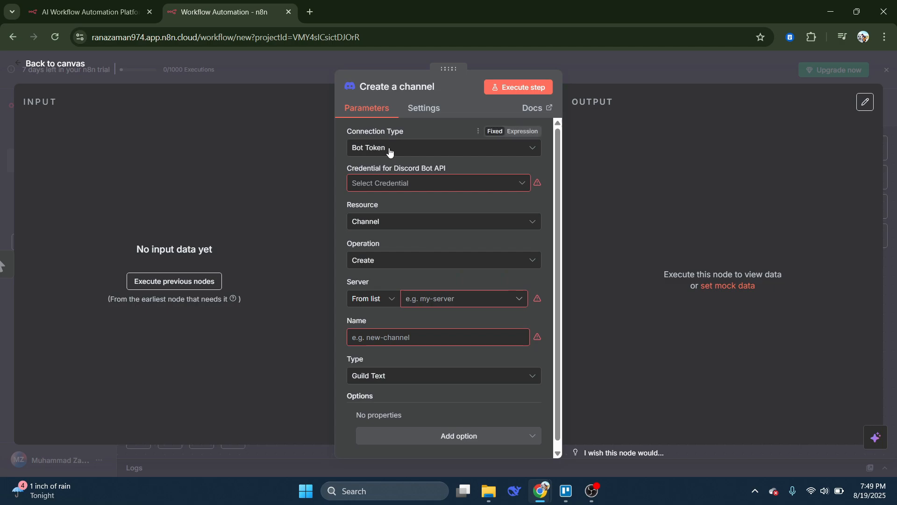
click(438, 183)
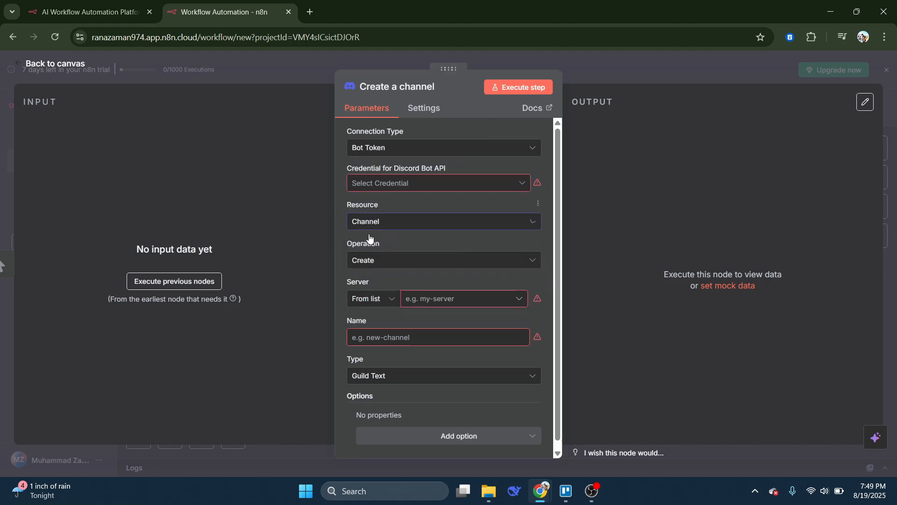
mouse_move(445, 276)
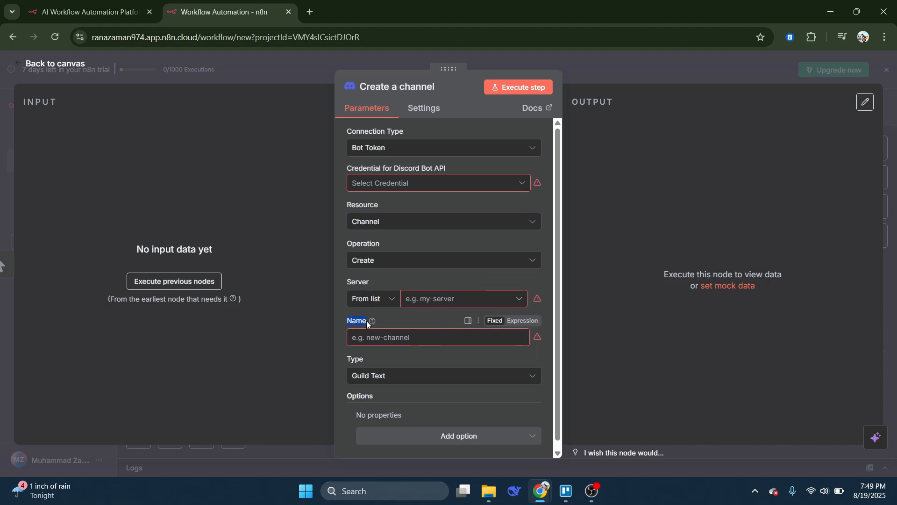
click(438, 337)
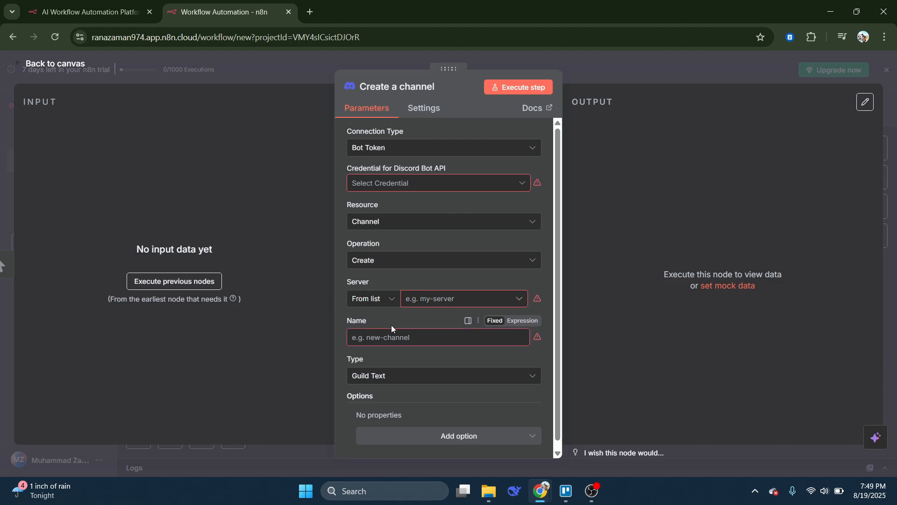
mouse_move(369, 298)
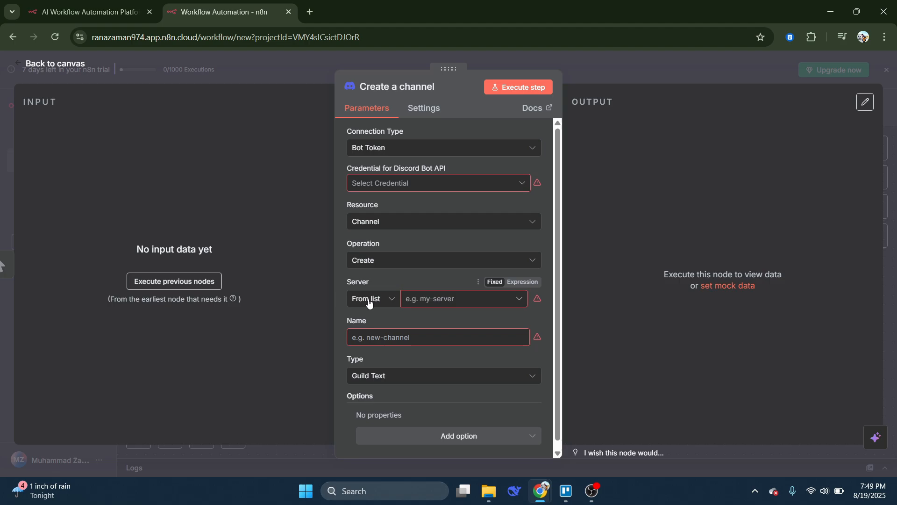
Switch the node's server field from 'From list' to 'By URL'.
click(372, 298)
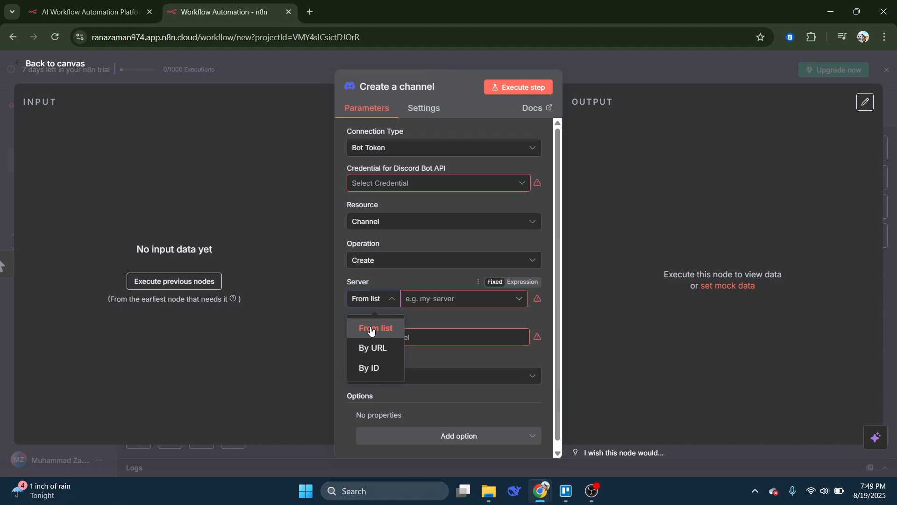
click(372, 348)
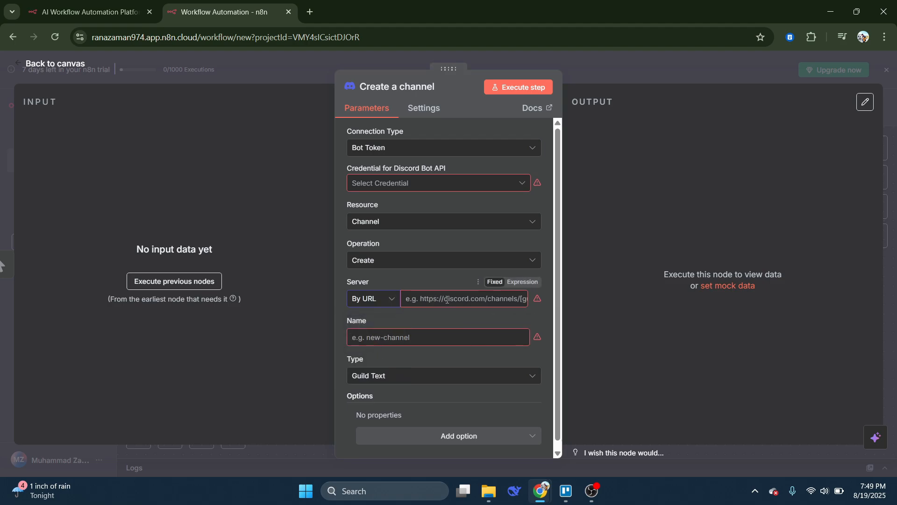